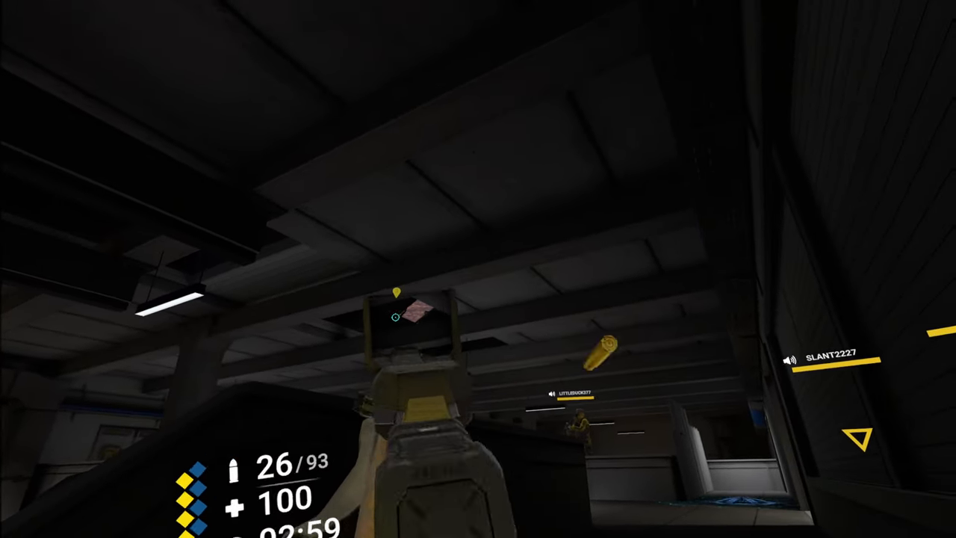
left_click(478, 269)
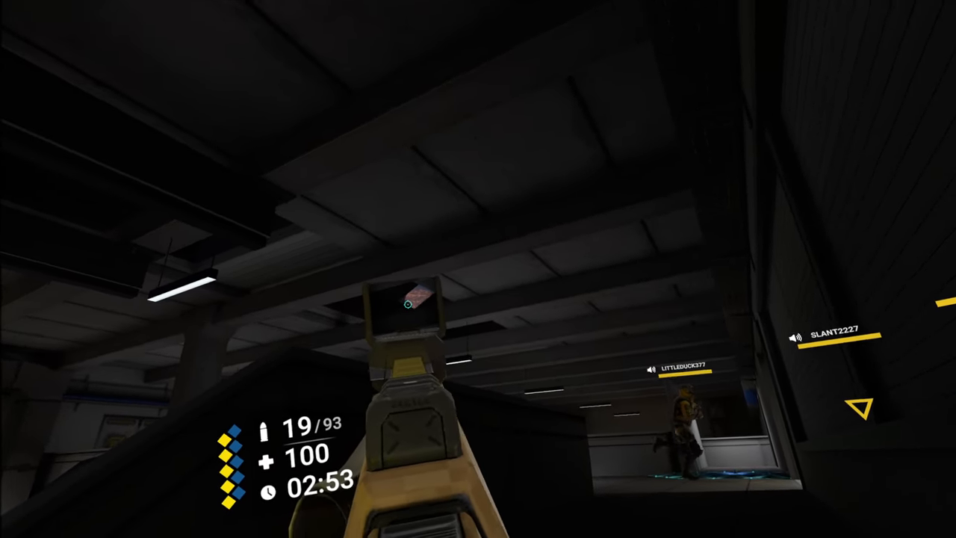
left_click(478, 269)
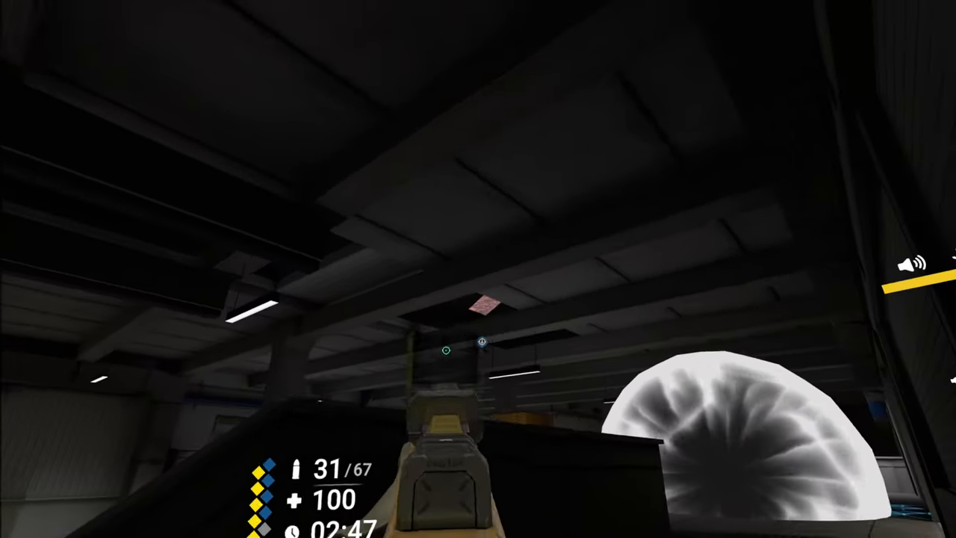
mouse_move(479, 269)
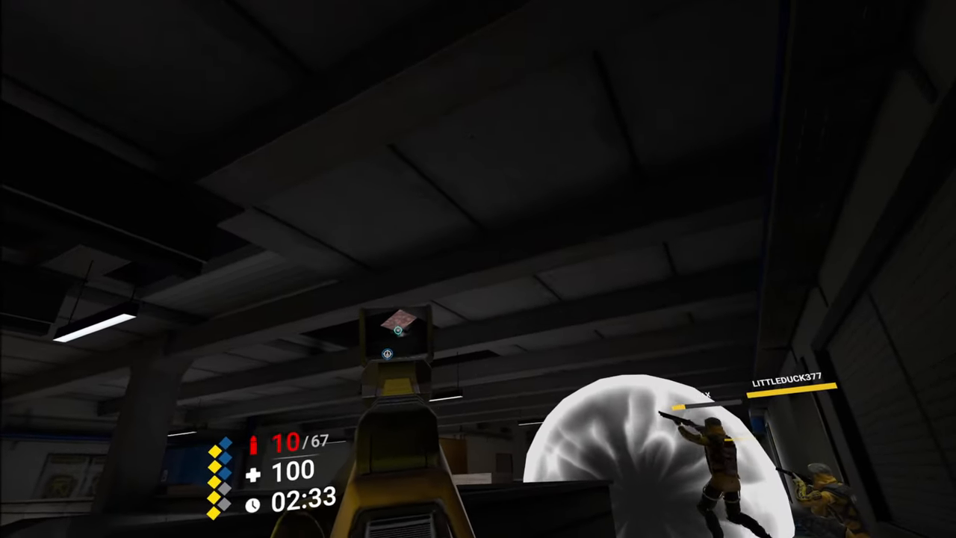
mouse_move(479, 269)
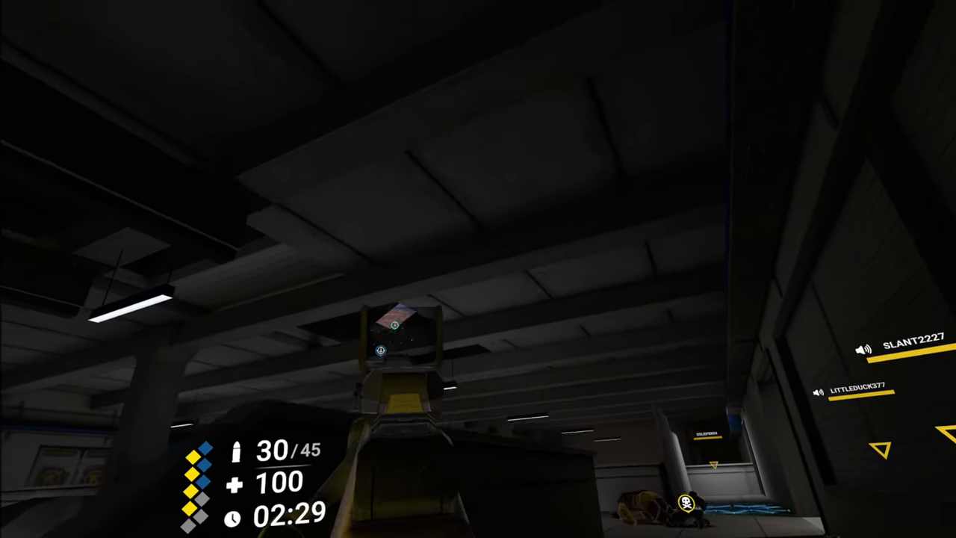
left_click(478, 268)
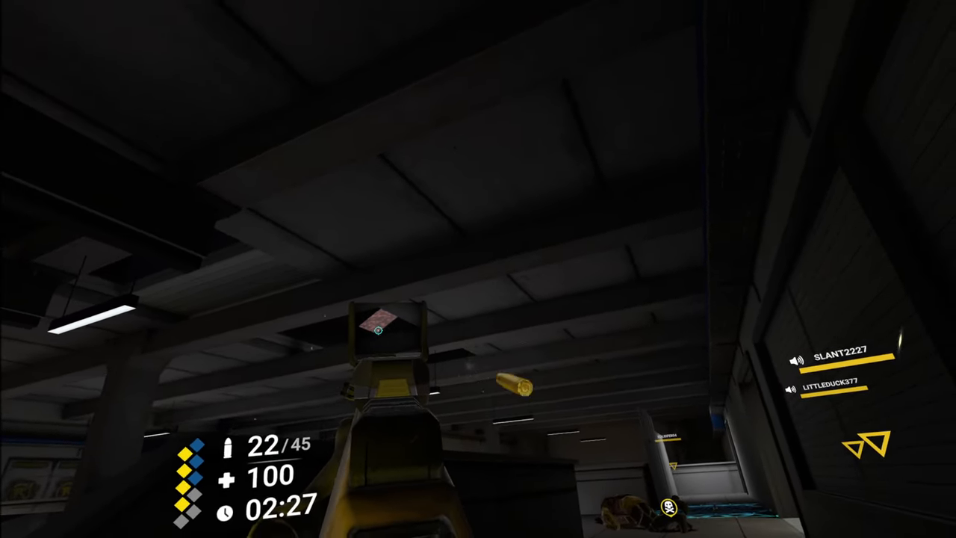
left_click(478, 269)
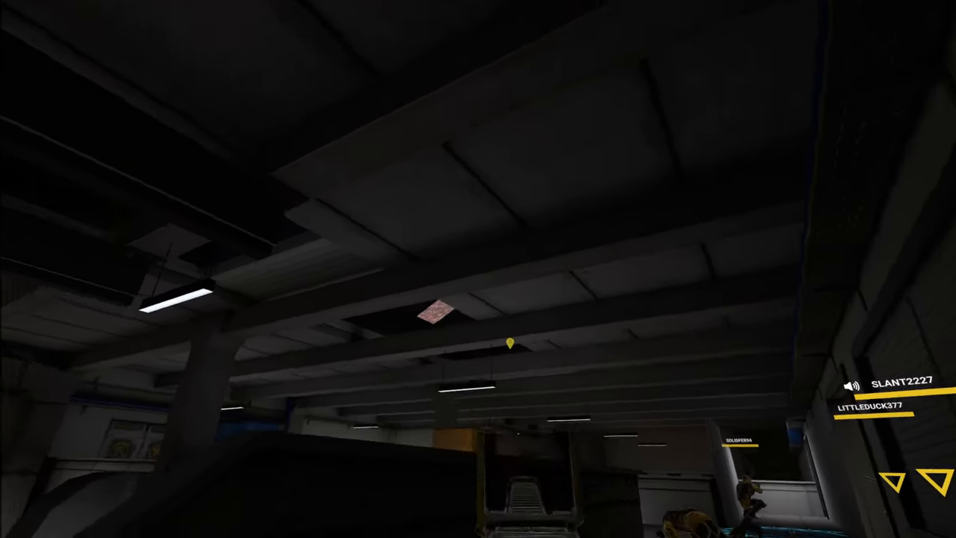
mouse_move(478, 269)
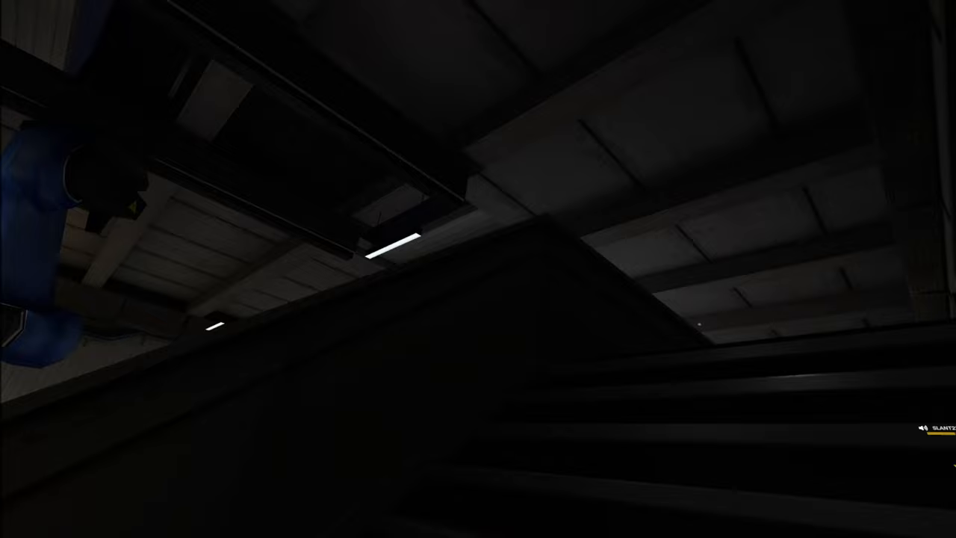
mouse_move(479, 269)
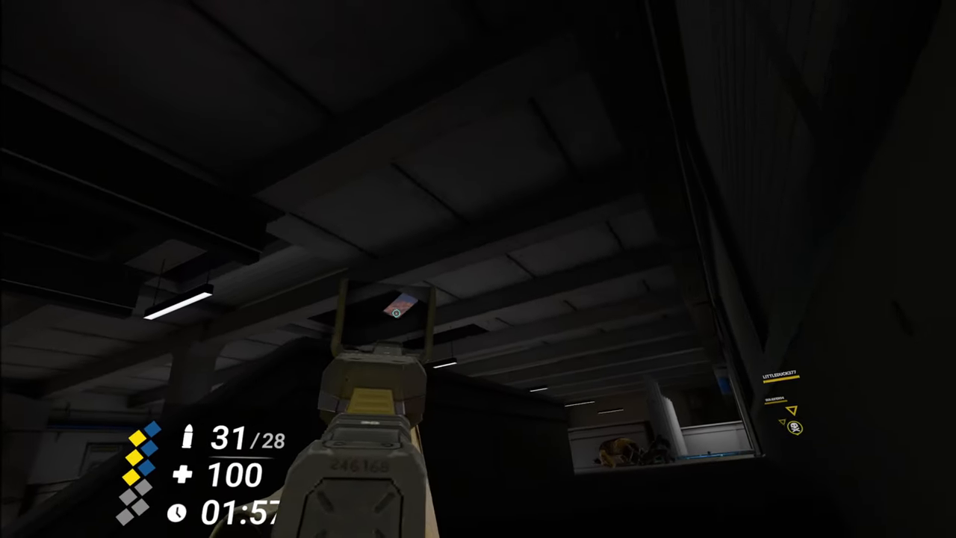
left_click(478, 269)
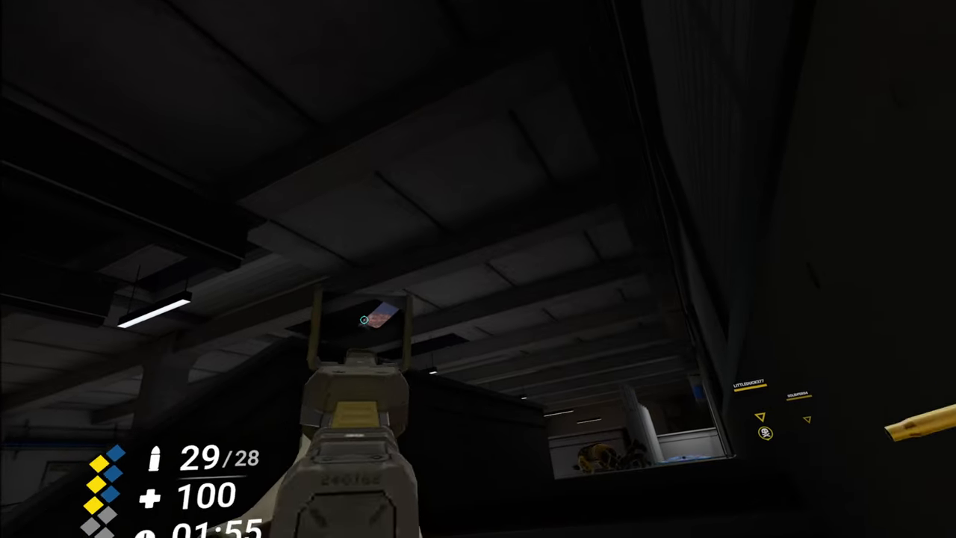